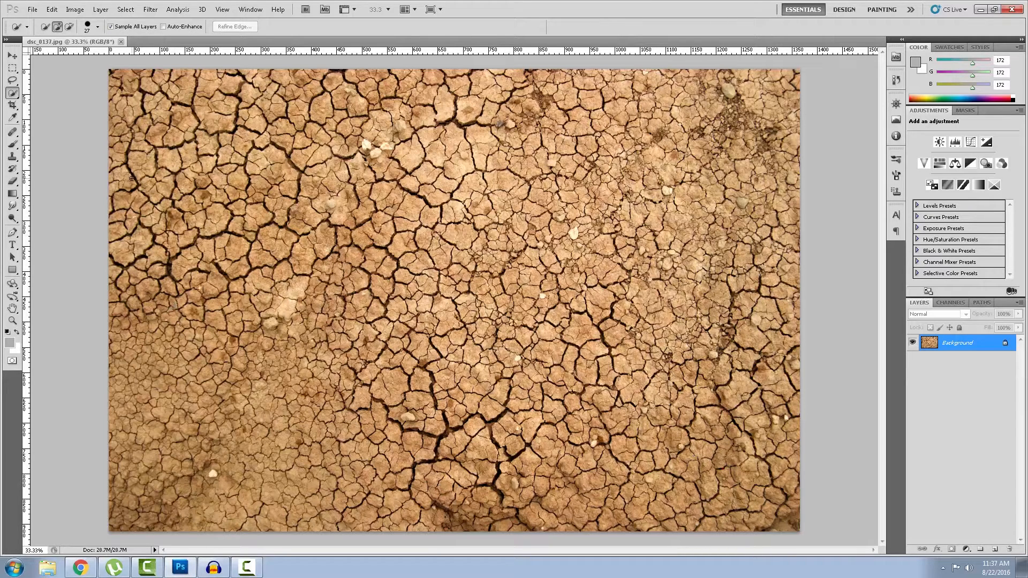
mouse_move(270, 227)
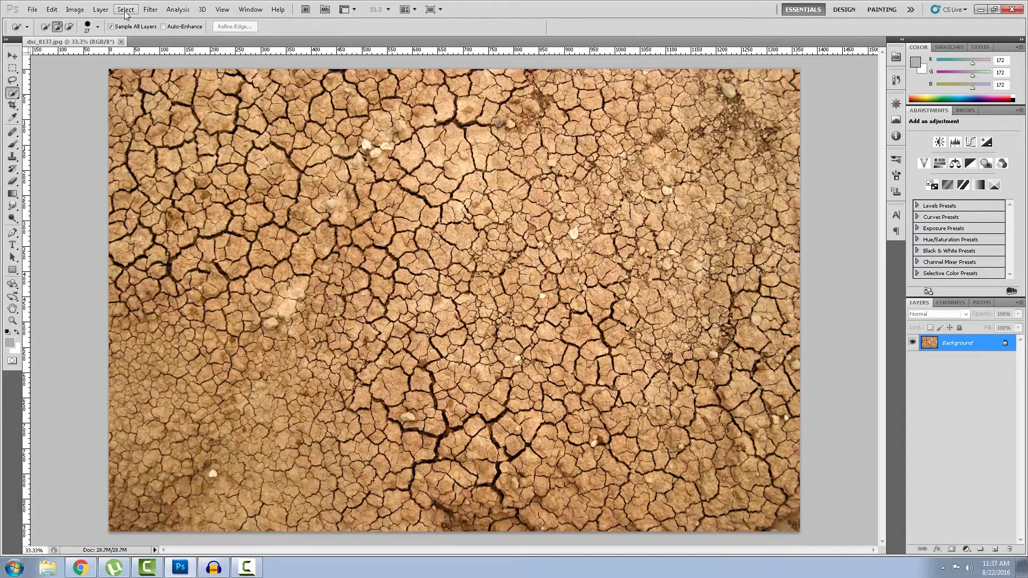
Step: Select the dark cracks with Color Range, sampling a crack and raising Fuzziness
left_click(124, 10)
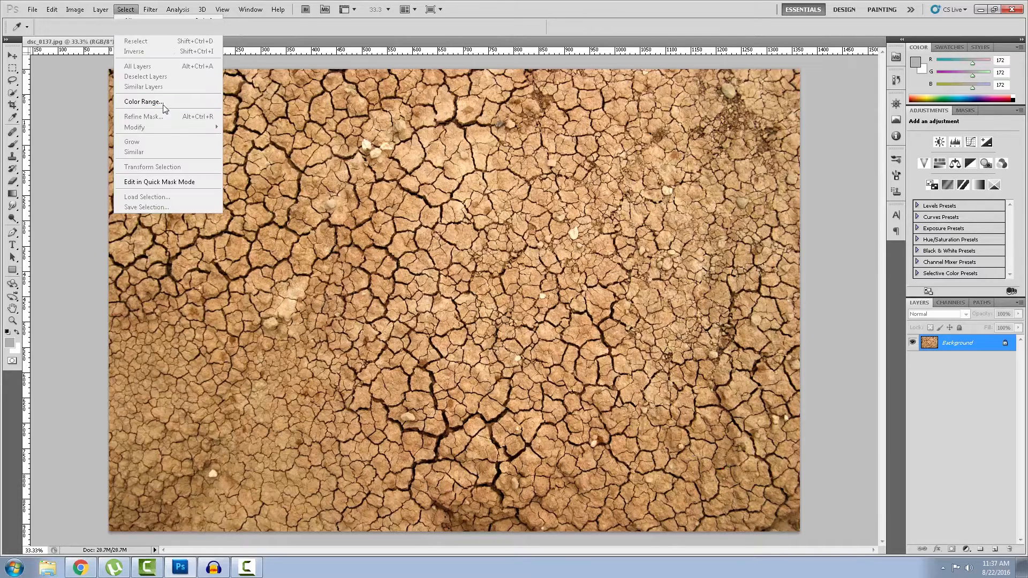
left_click(142, 101)
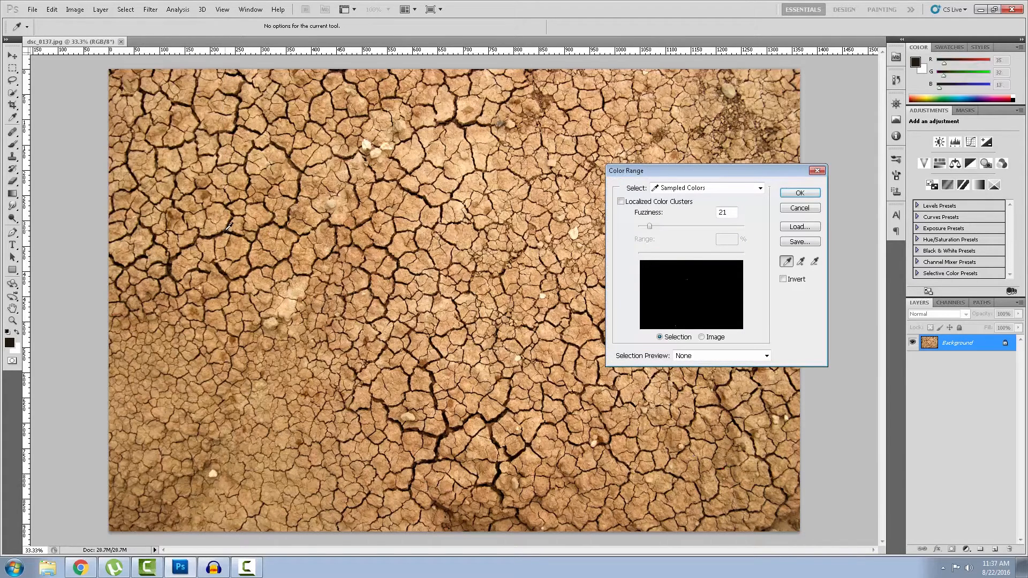
left_click(433, 370)
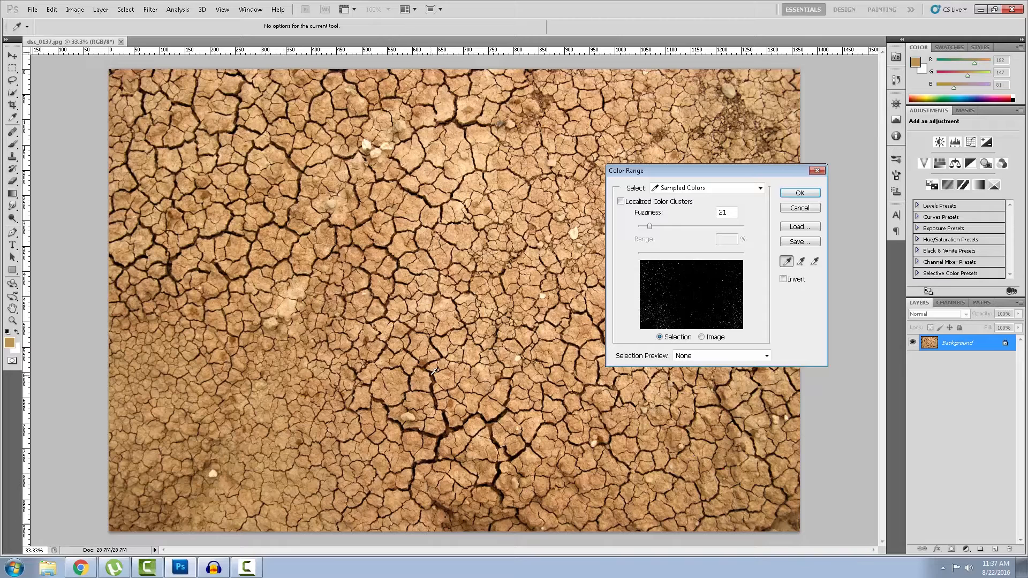
left_click_drag(649, 226, 686, 226)
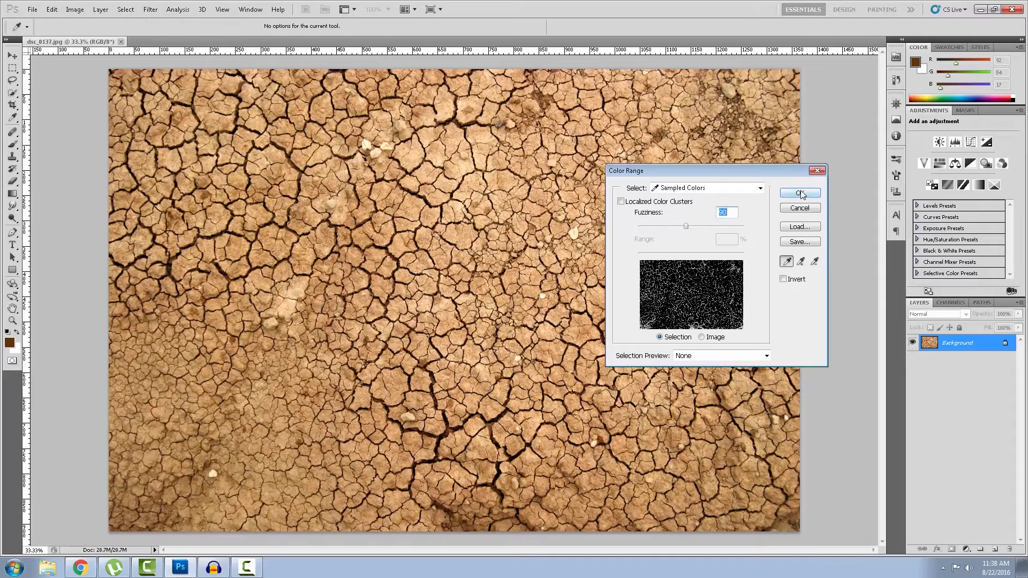
left_click(799, 193)
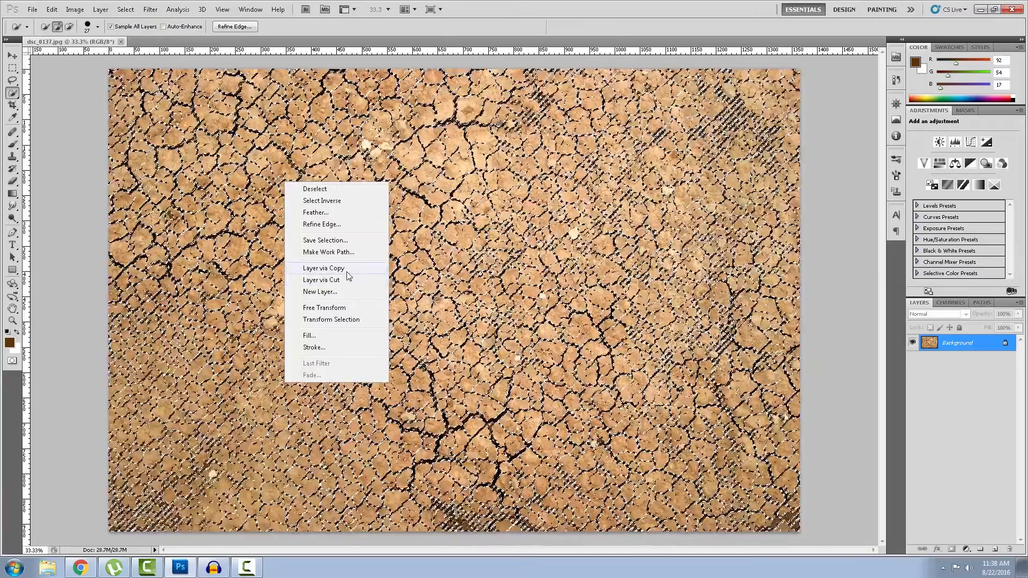
Step: Copy the cracks to a new layer and darken them with Brightness/Contrast at -55
left_click(322, 268)
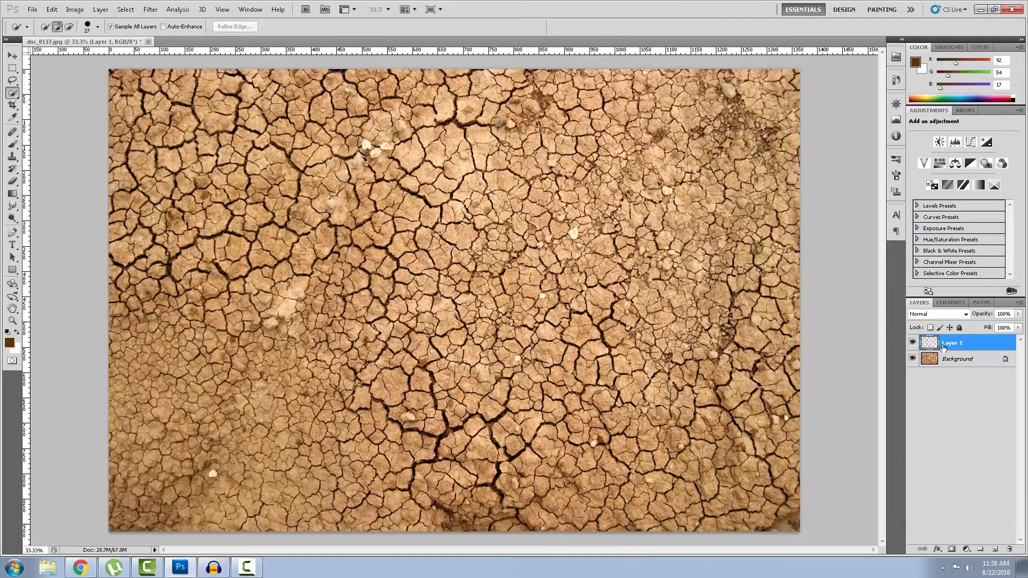
left_click(939, 142)
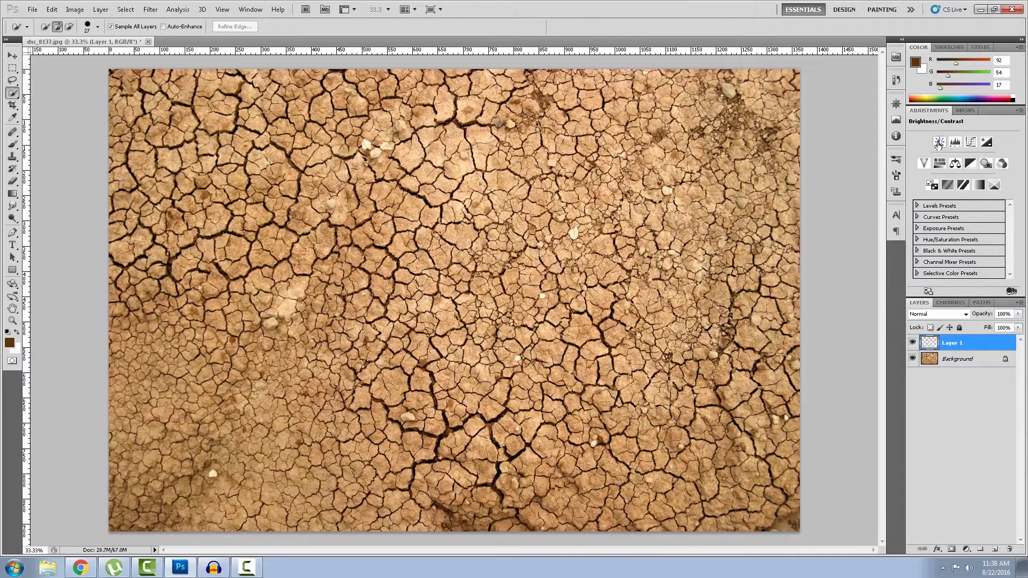
left_click(940, 143)
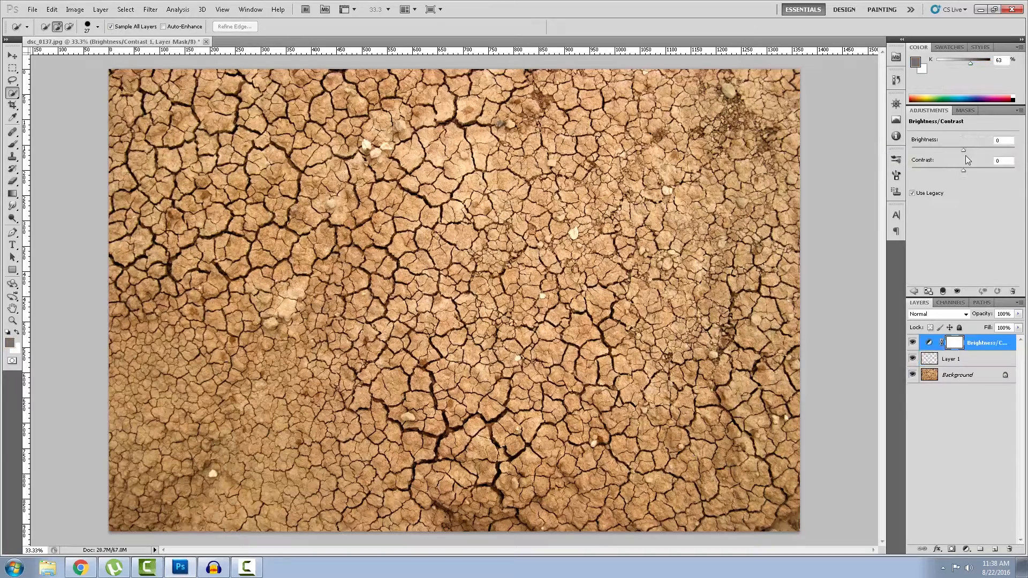
left_click_drag(964, 150, 941, 150)
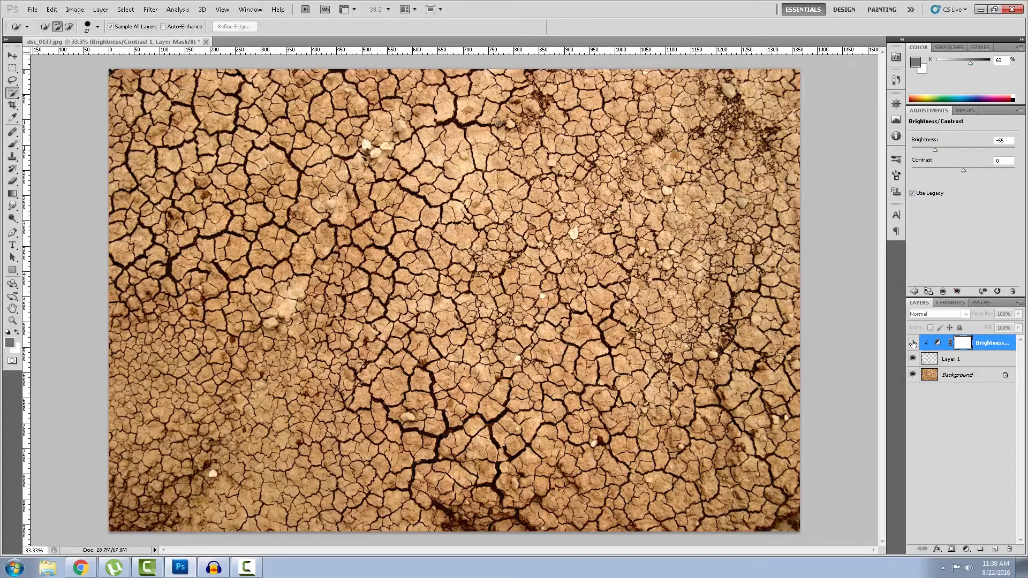
Step: Toggle the darkening adjustment to compare, then select the copied crack layer Layer 1
left_click(912, 359)
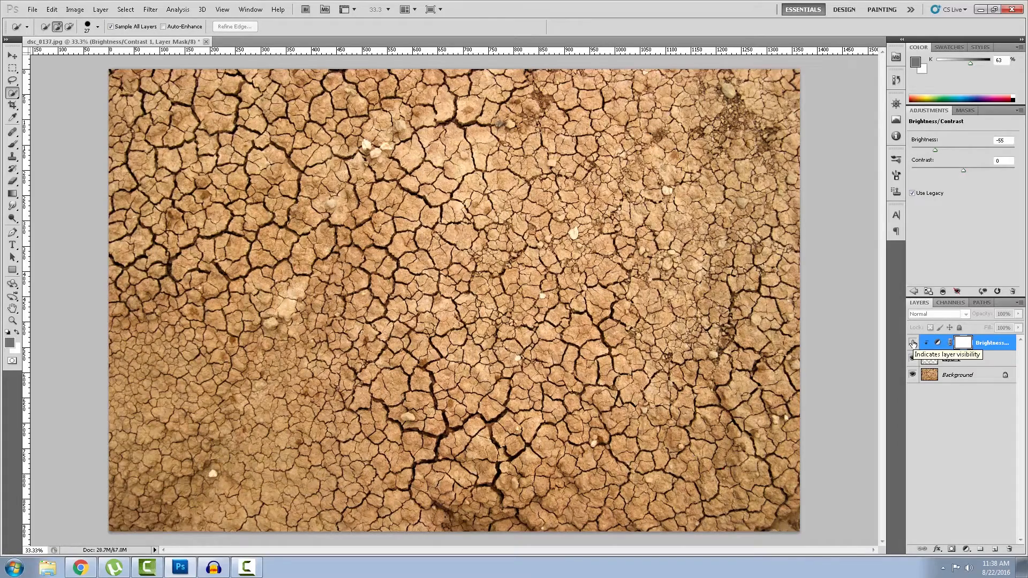
left_click(912, 342)
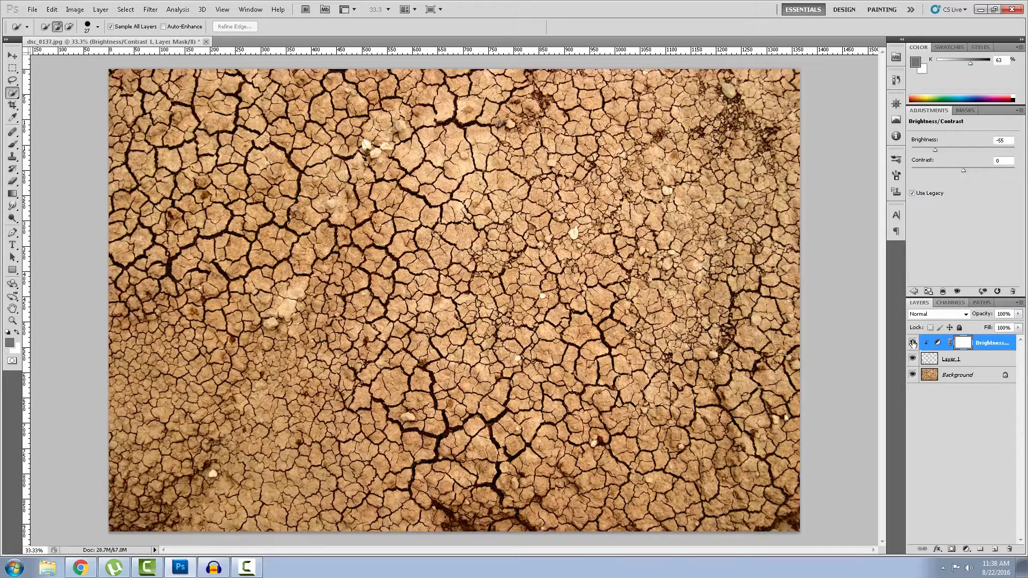
left_click(958, 375)
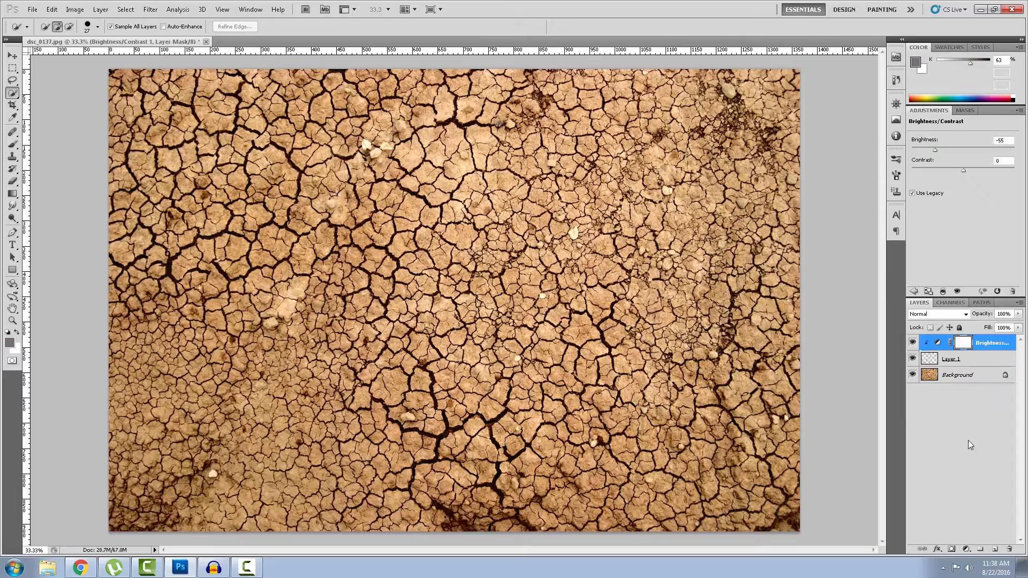
left_click(951, 358)
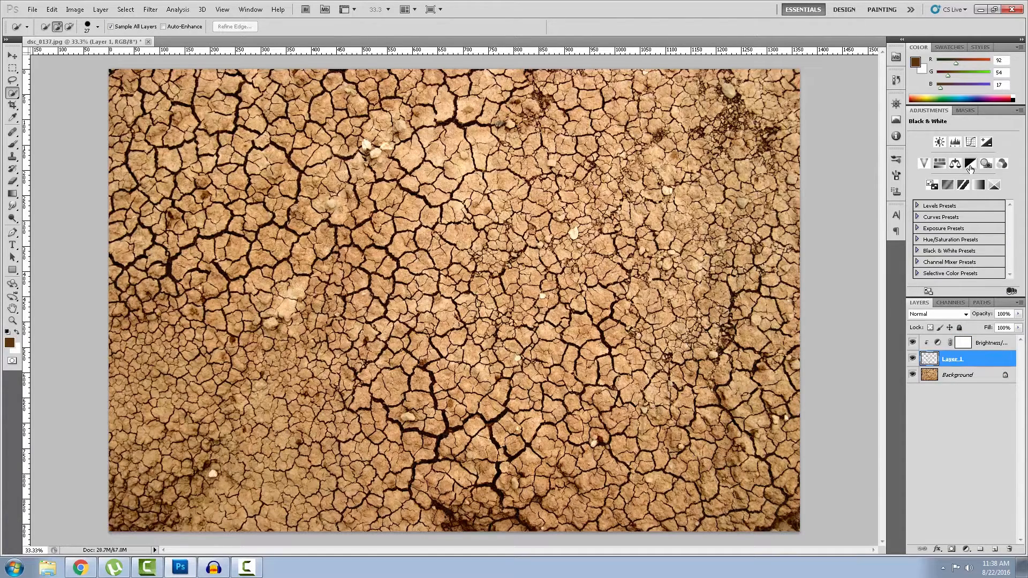
Step: Add a Black & White adjustment and start a new Solid Color fill layer
left_click(971, 163)
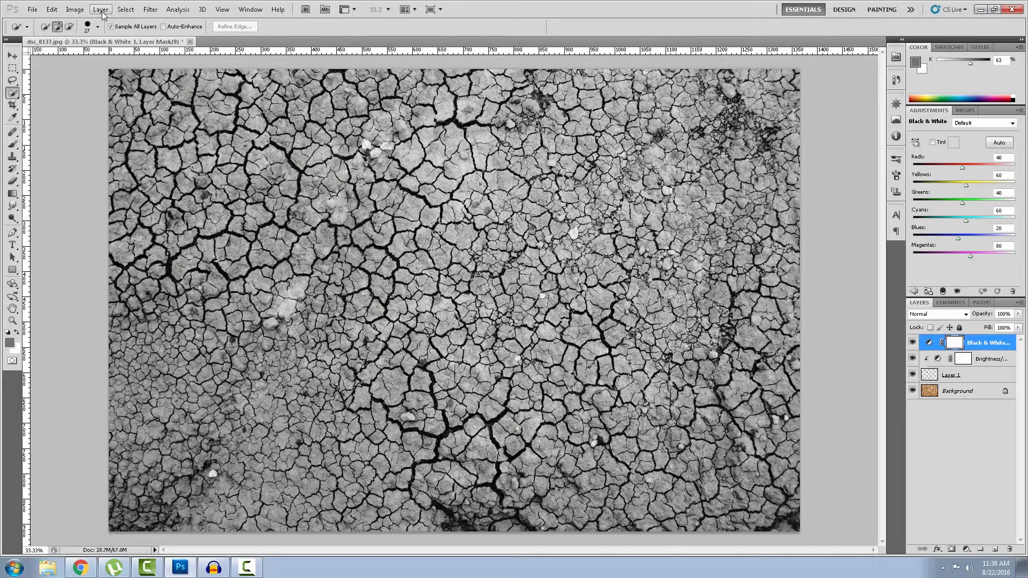
left_click(100, 10)
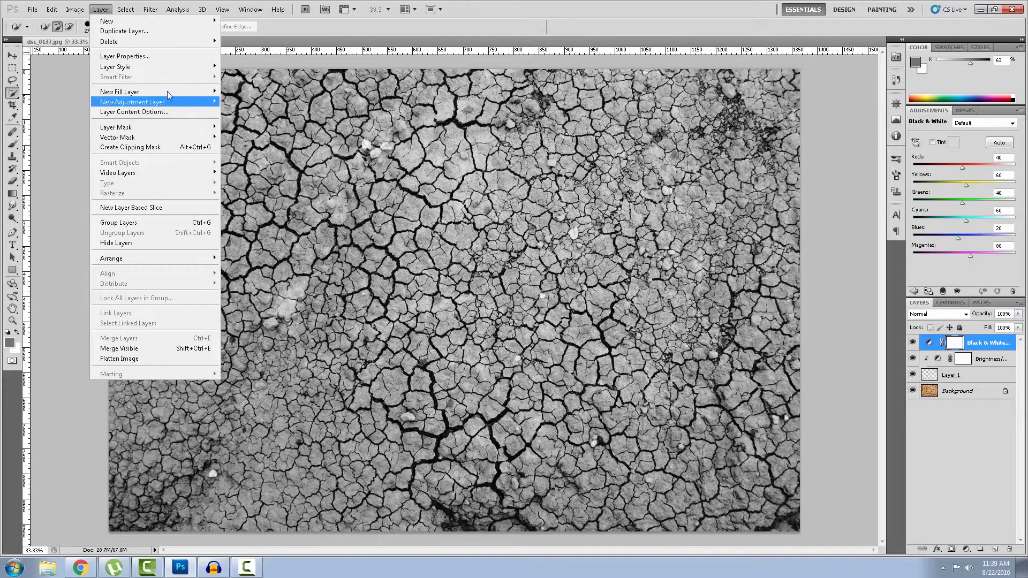
left_click(119, 91)
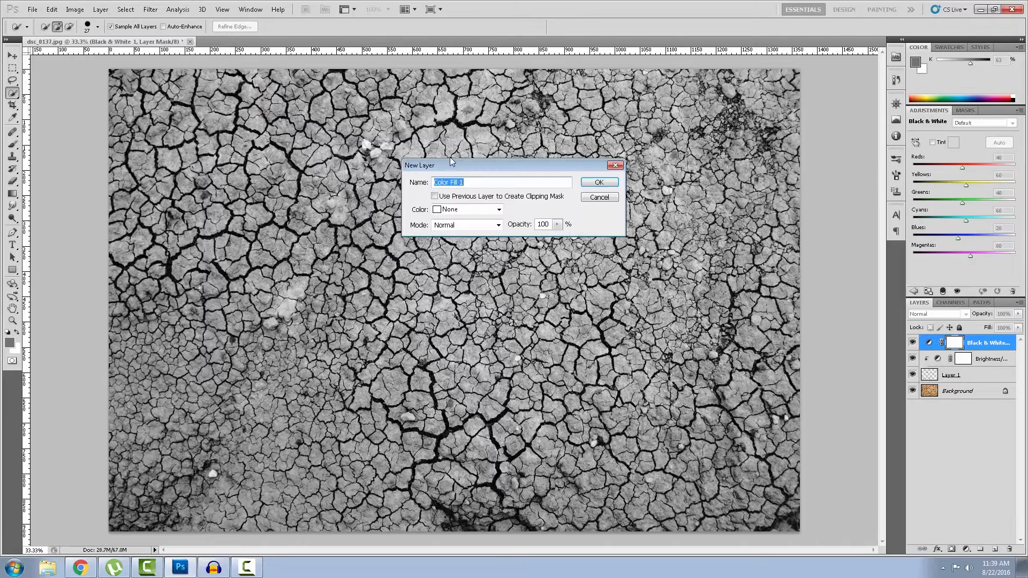
Step: Create the fill layer with neutral grey a1a1a1
left_click(598, 182)
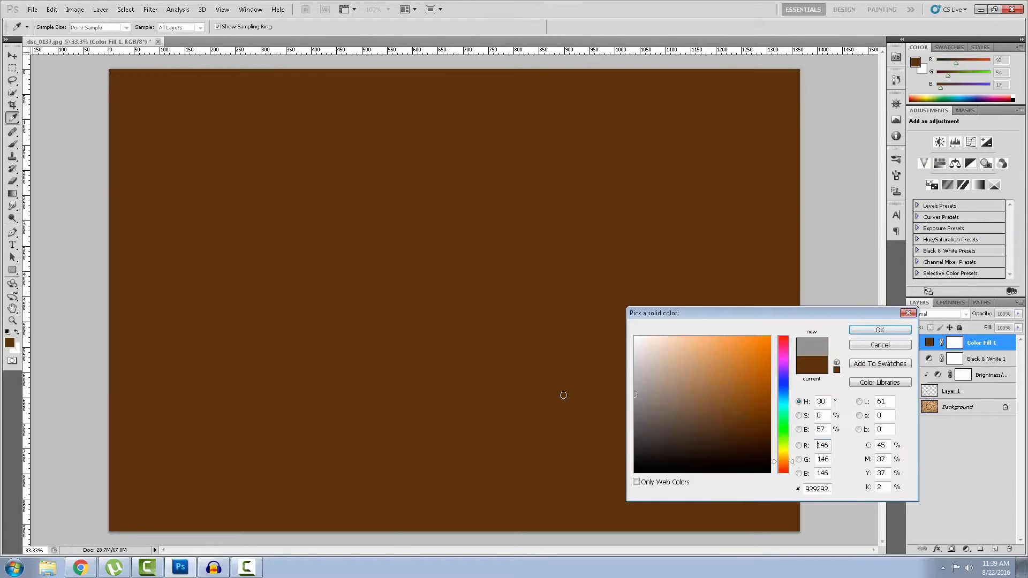
left_click(725, 383)
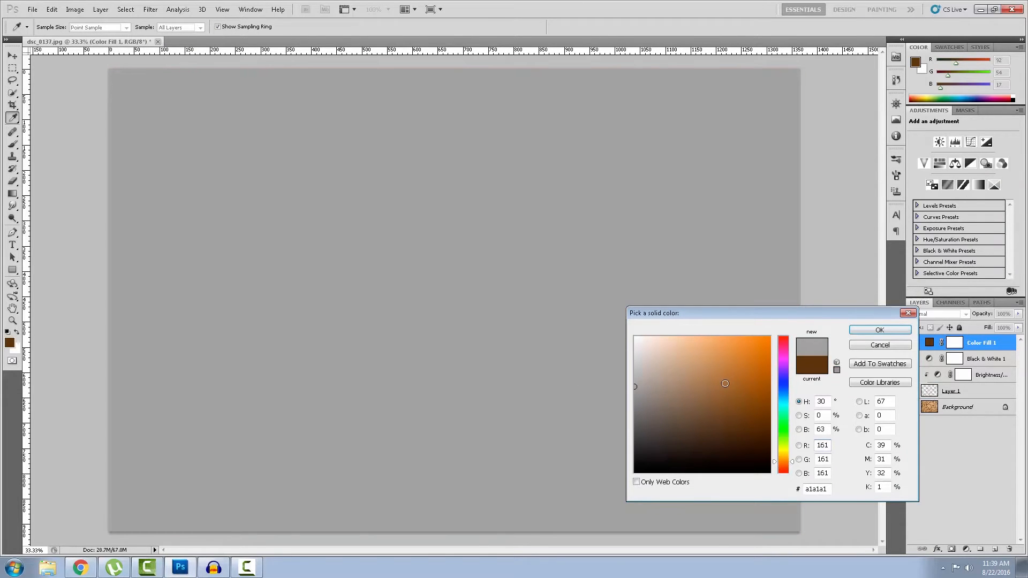
left_click(878, 330)
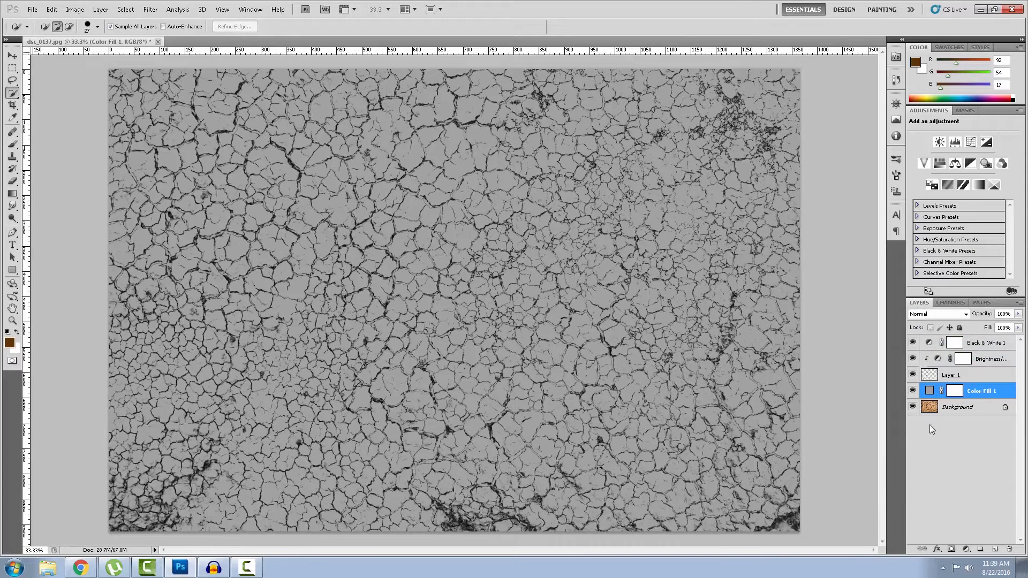
Step: Unlock the Background layer and lower its opacity so the grey shows through
double_click(957, 406)
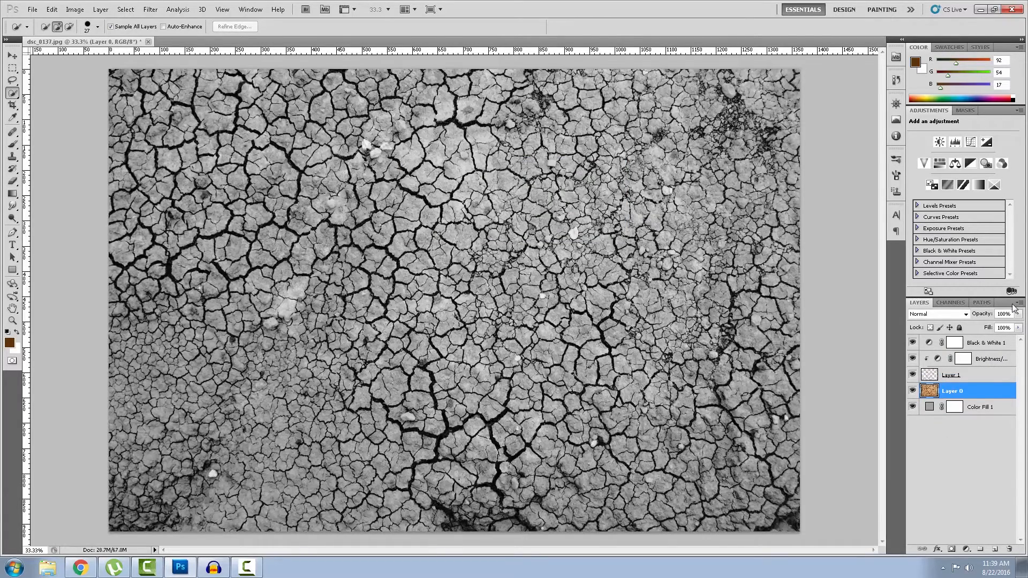
left_click_drag(1013, 313, 977, 327)
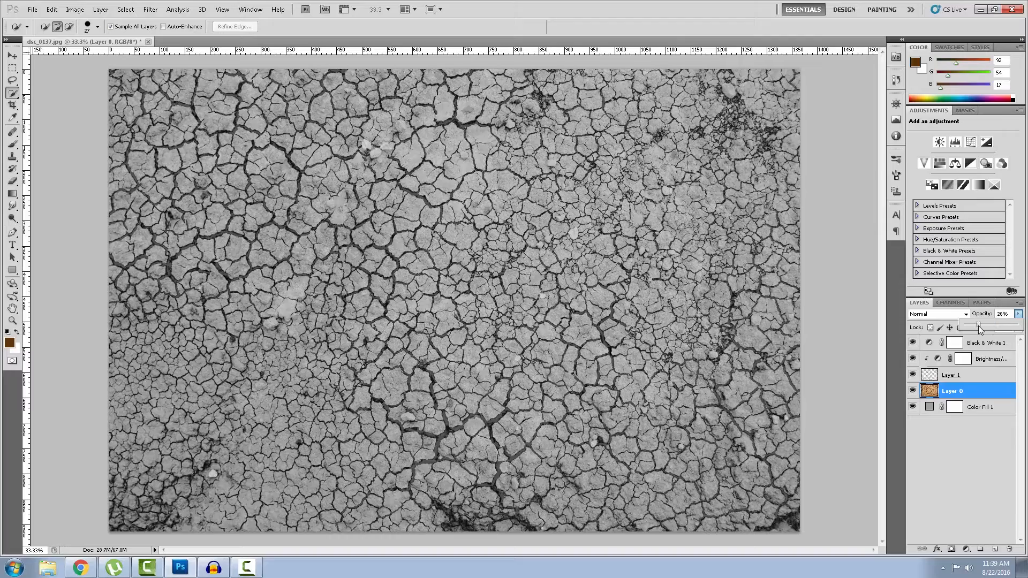
left_click_drag(978, 327, 1003, 328)
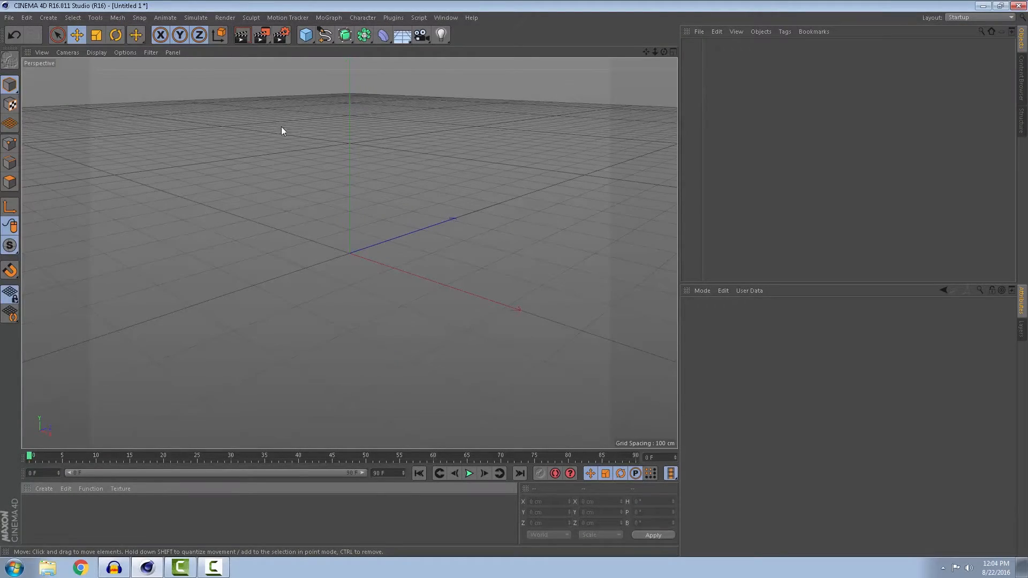
Step: Add a Plane with 400 width segments and 400 height segments
left_click(305, 34)
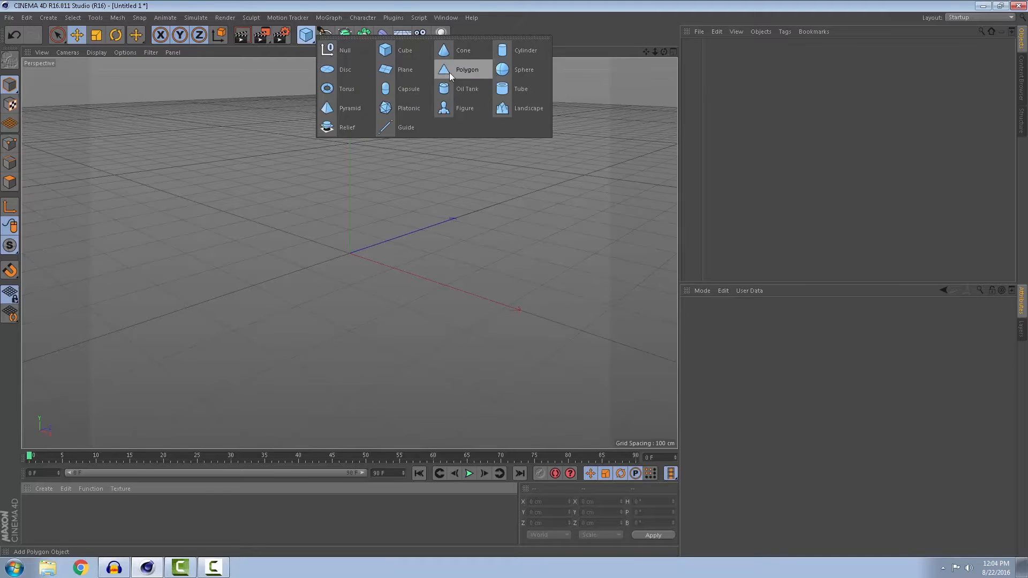
left_click(405, 70)
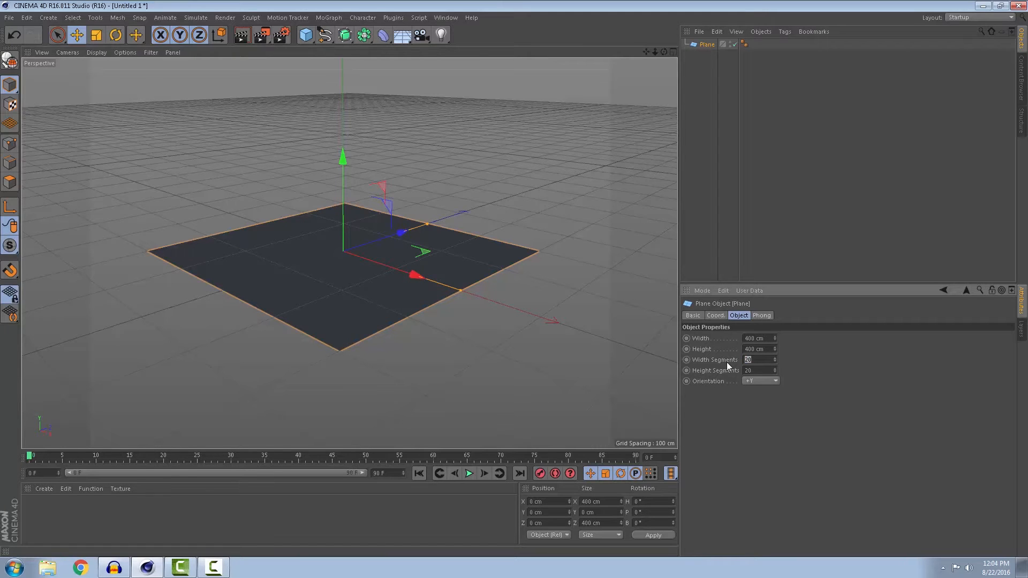
type("400")
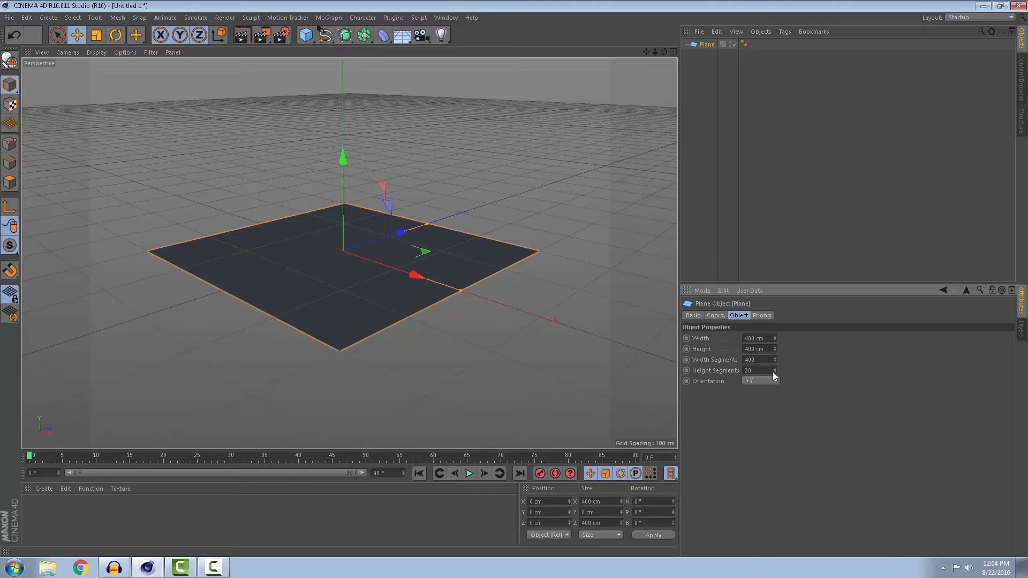
type("400")
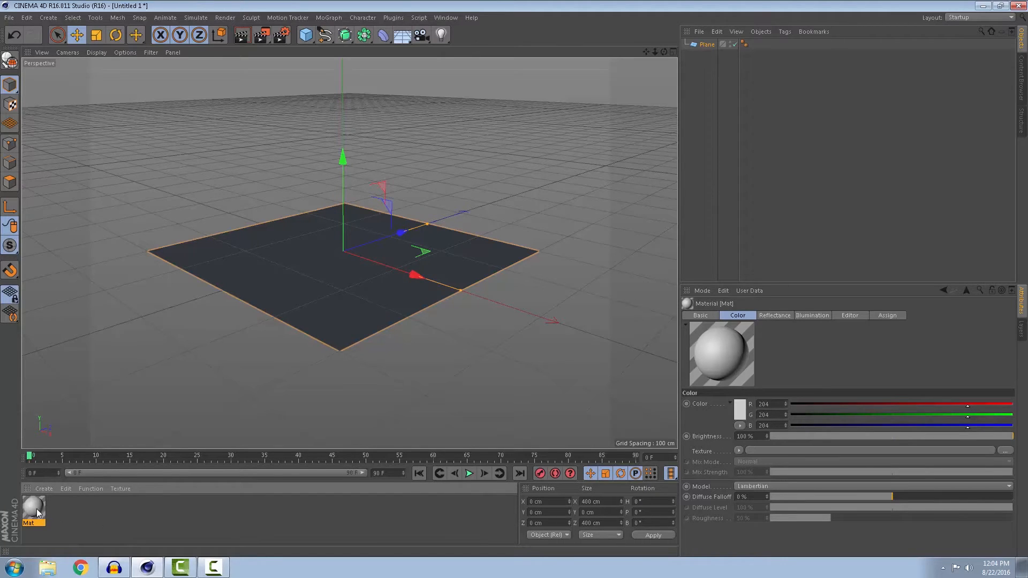
Step: Load dsc_0137.jpg as the Mat material's colour texture, copying it into the project
double_click(33, 513)
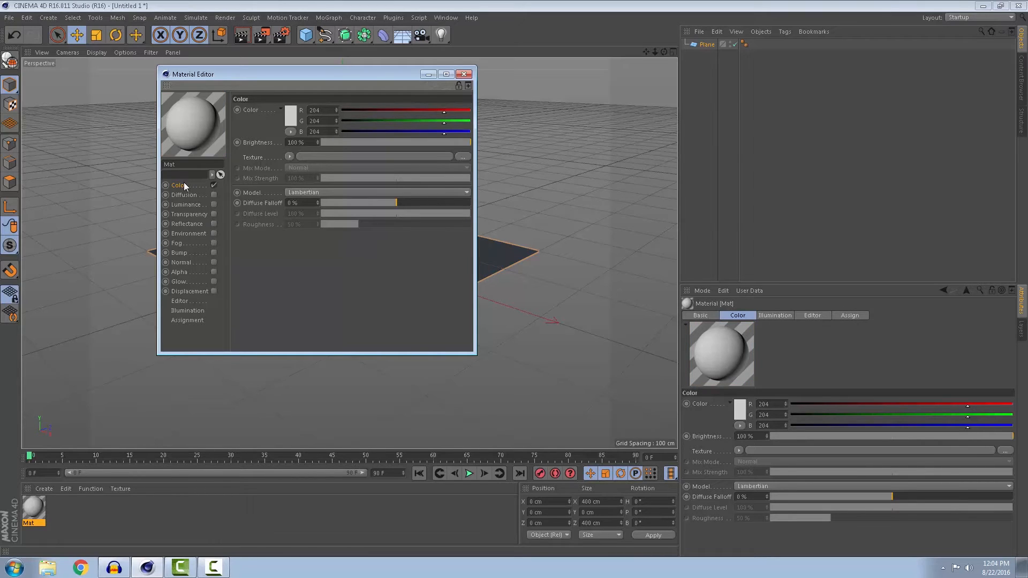
left_click(290, 157)
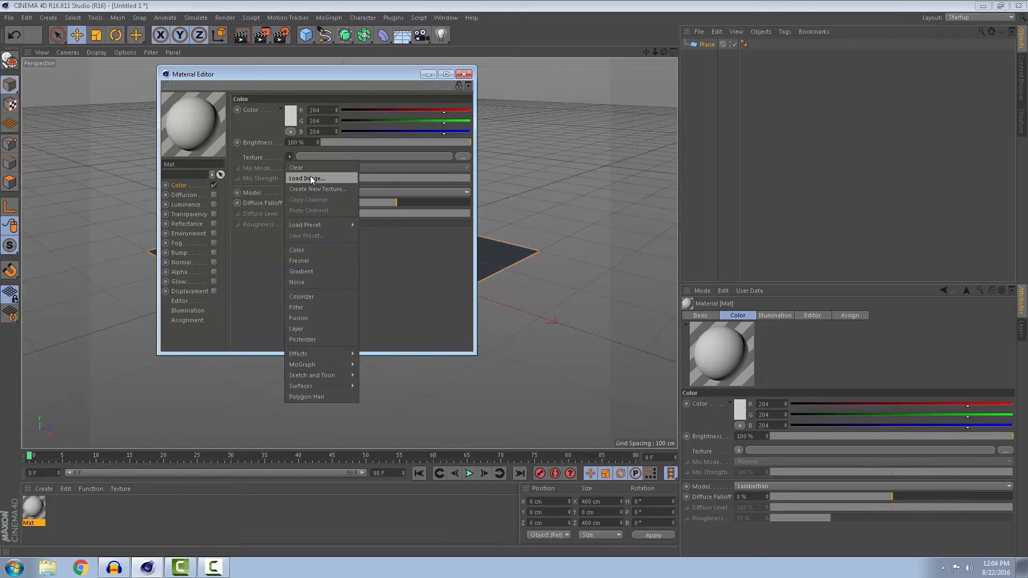
left_click(307, 177)
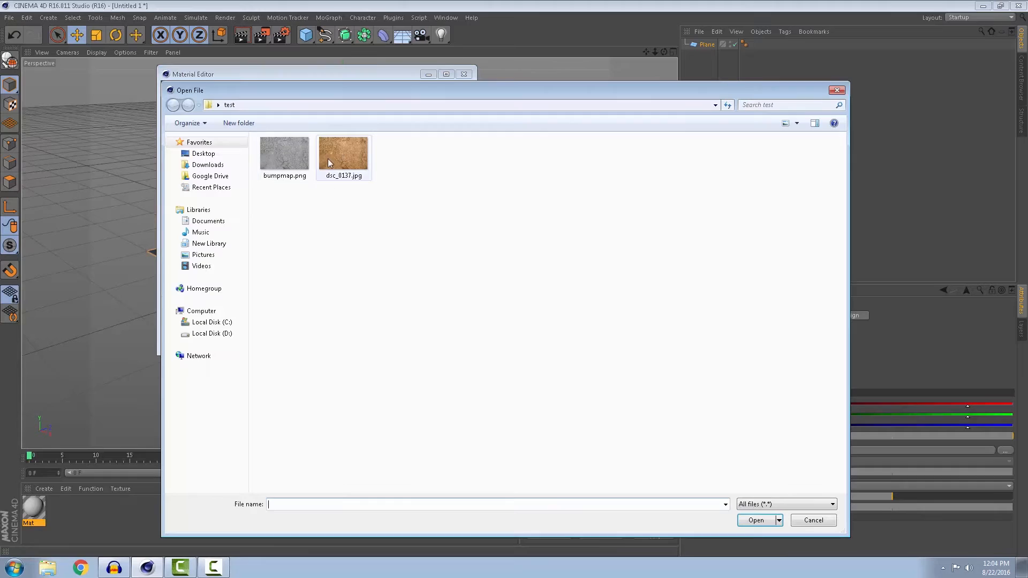
left_click(343, 154)
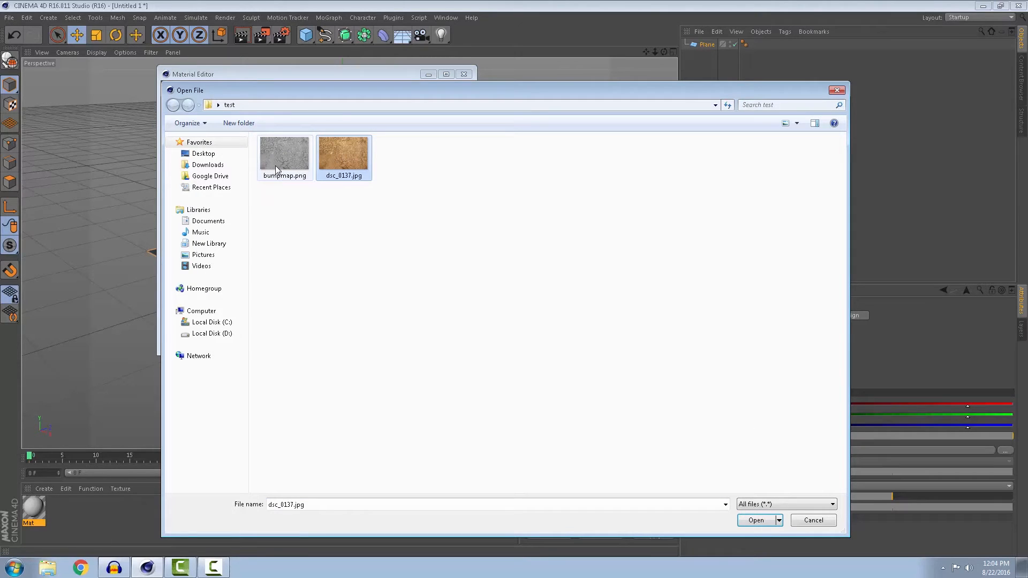
left_click(755, 520)
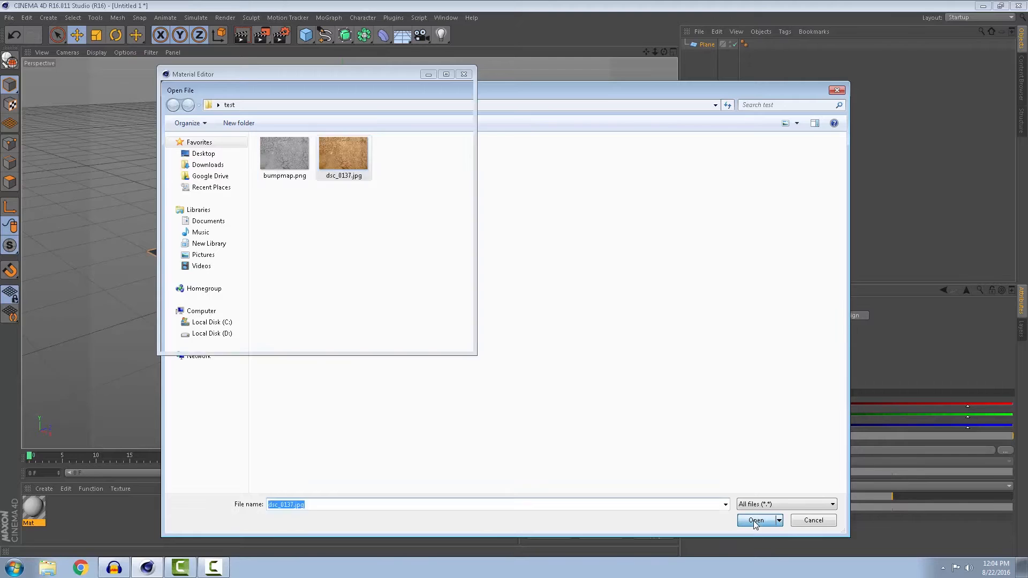
left_click(755, 521)
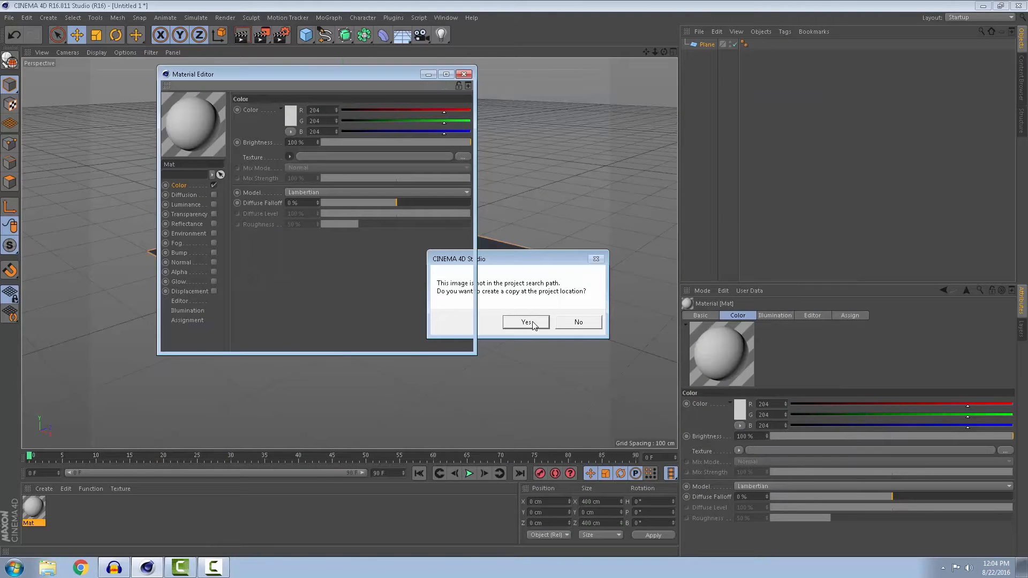
left_click(524, 322)
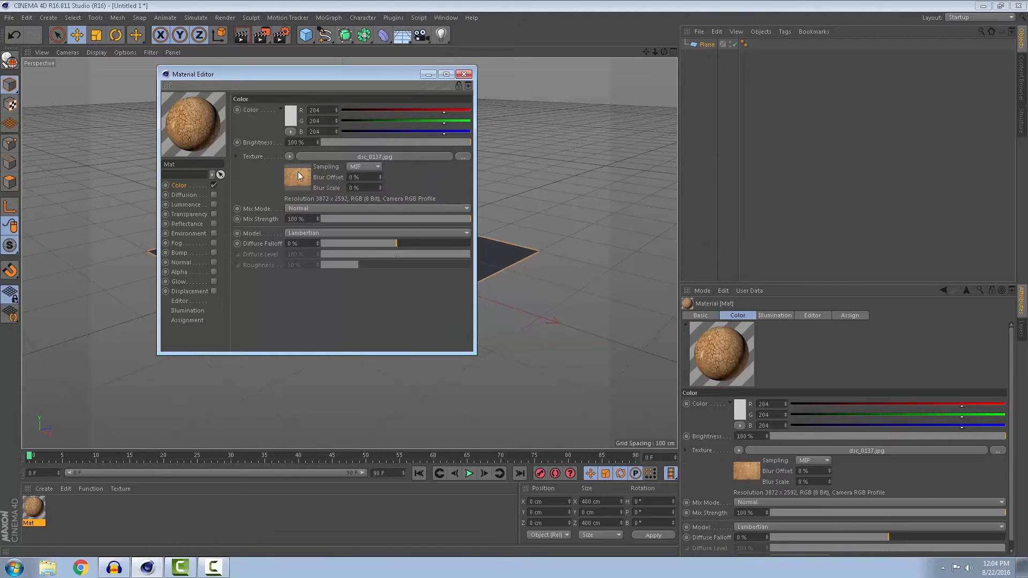
mouse_move(197, 256)
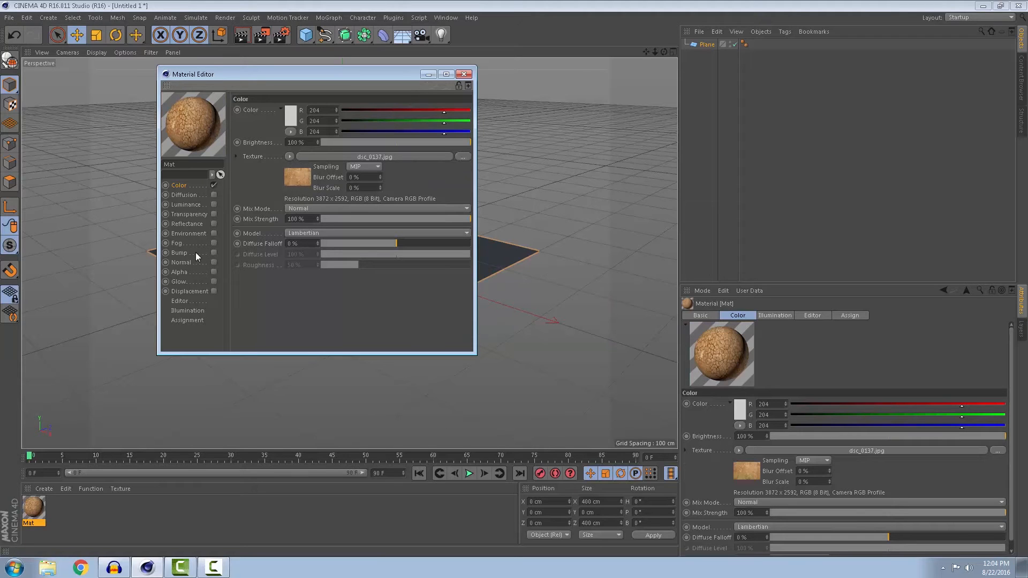
Step: Enable Bump with bumpmap.png as its texture and apply the material to the plane
left_click(179, 253)
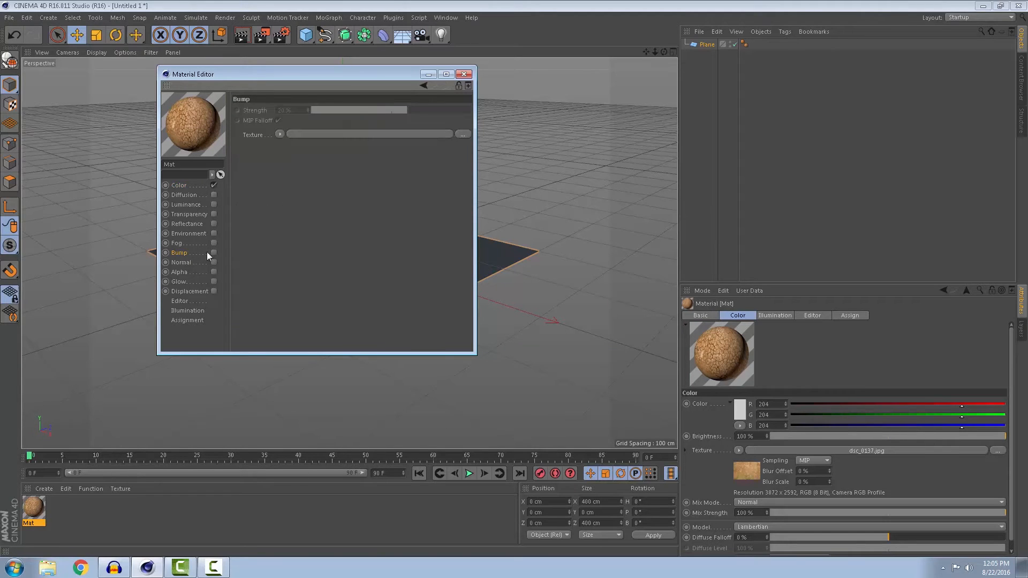
left_click(214, 253)
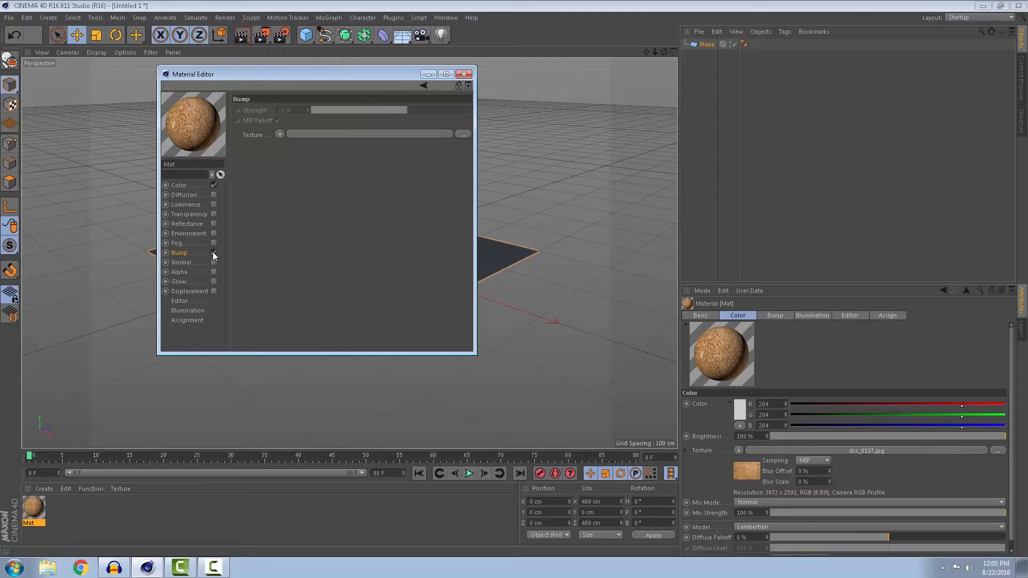
left_click(280, 135)
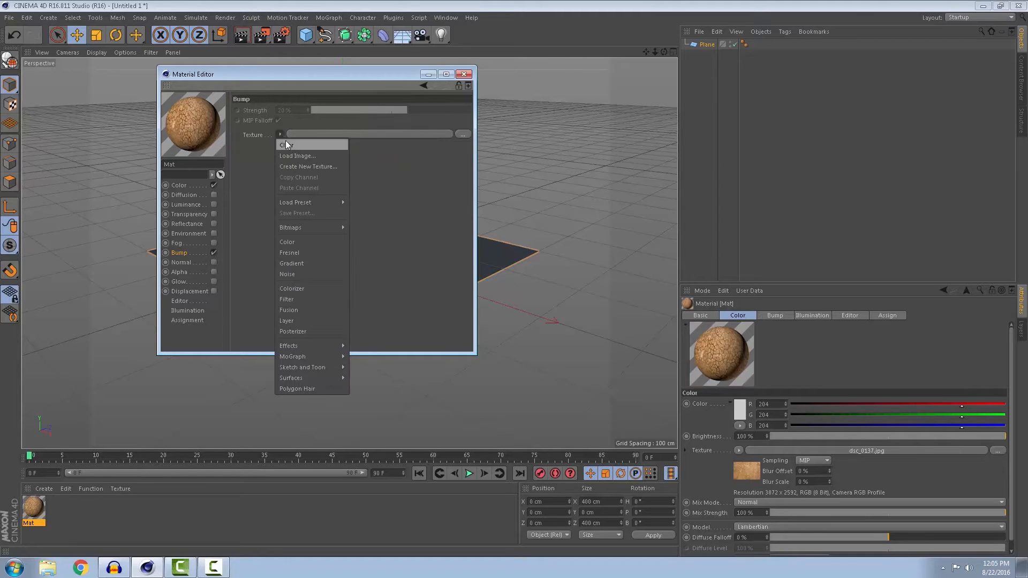
left_click(297, 156)
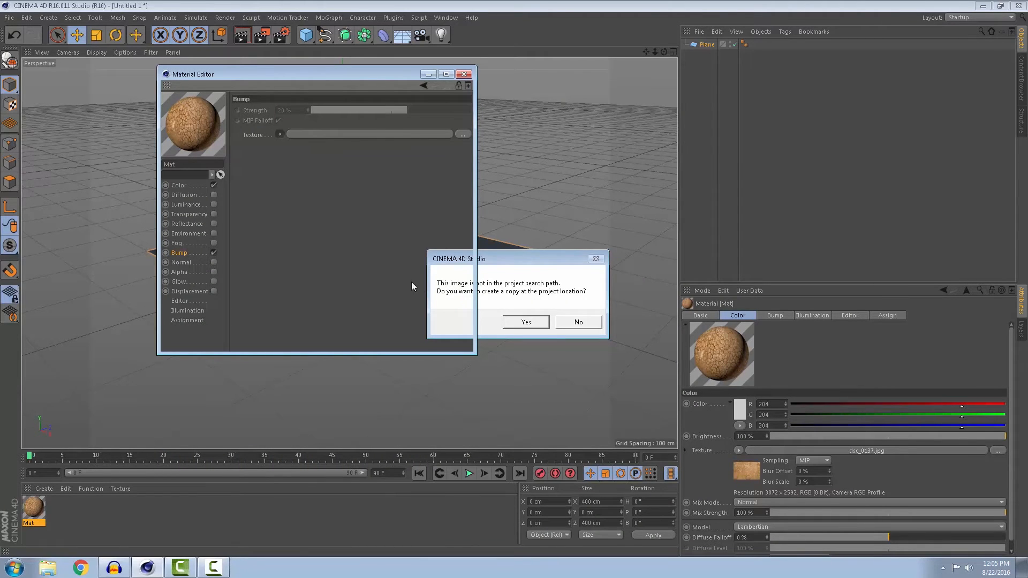
left_click(577, 323)
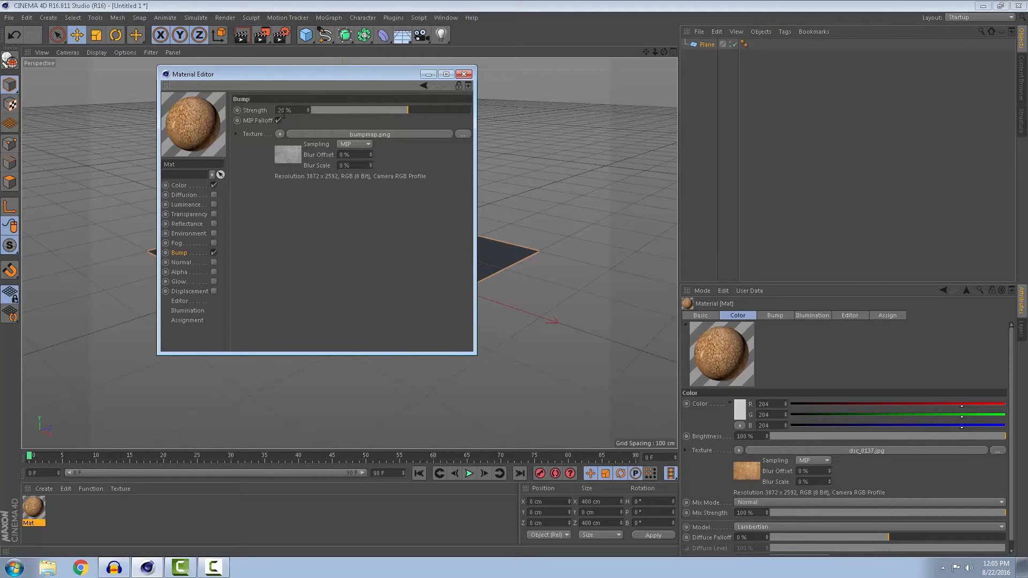
mouse_move(282, 279)
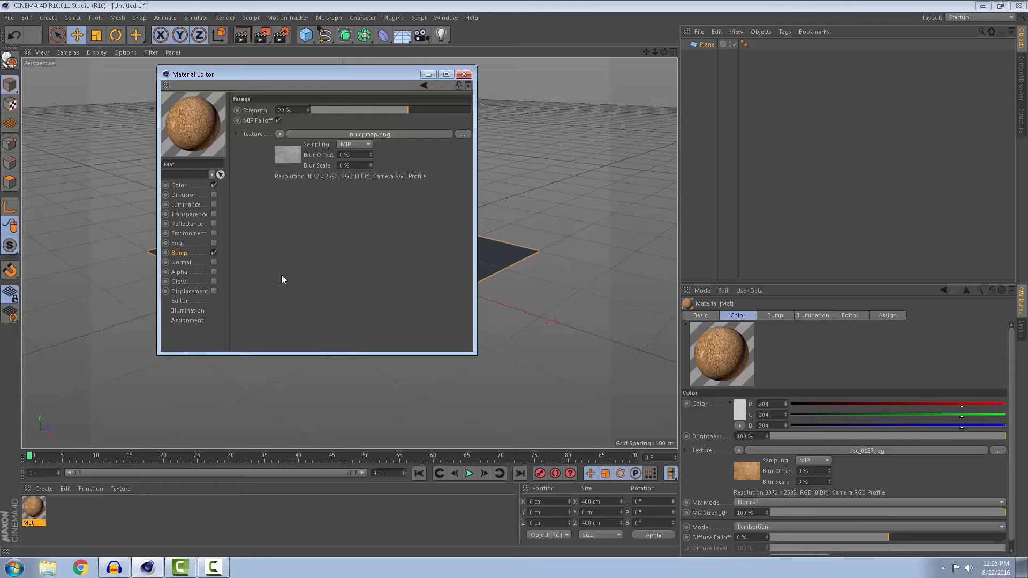
left_click(464, 73)
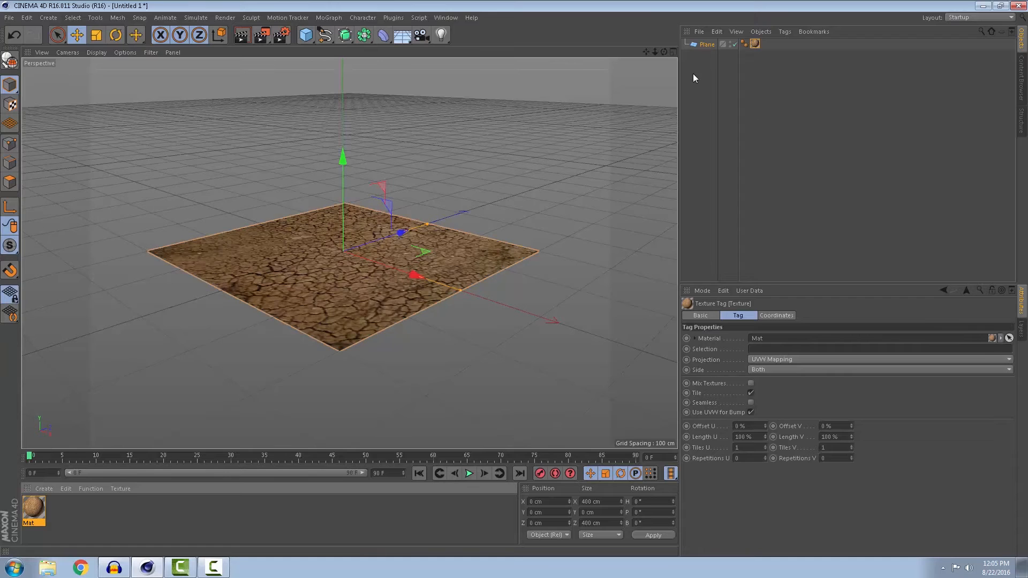
Step: Add a Displacer deformer and make it a child of the Plane
left_click(381, 34)
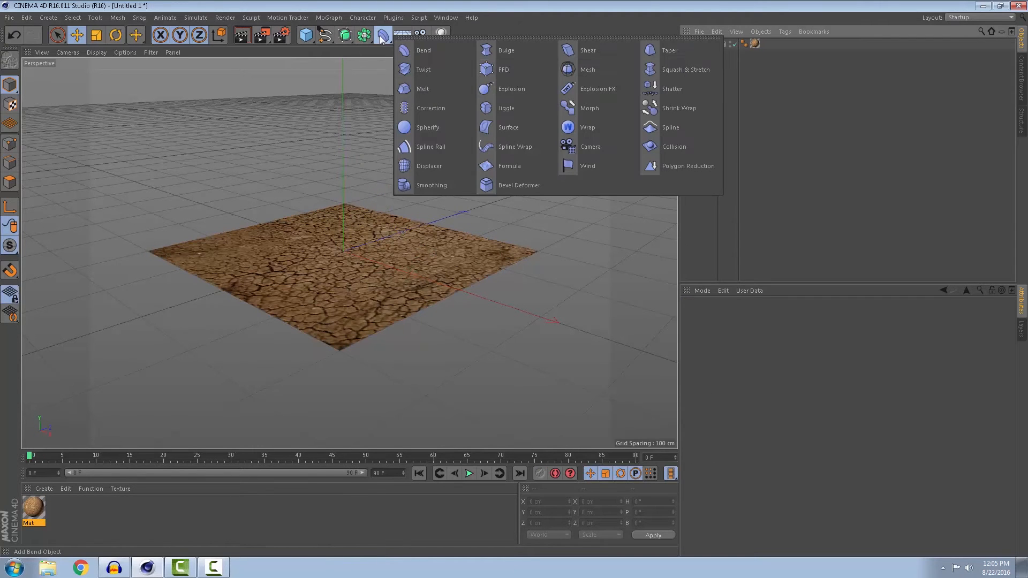
left_click(428, 166)
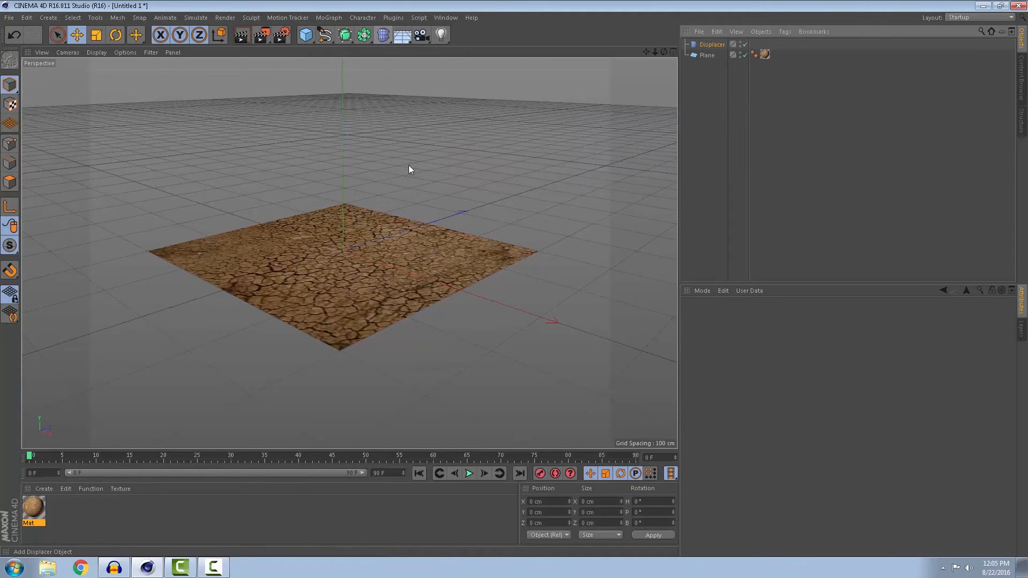
left_click(712, 44)
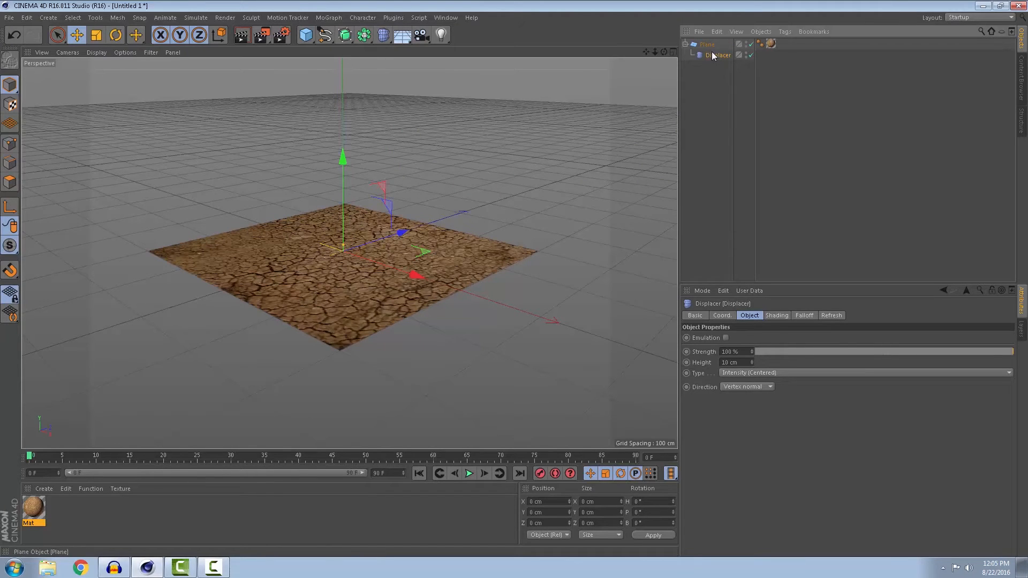
left_click(717, 55)
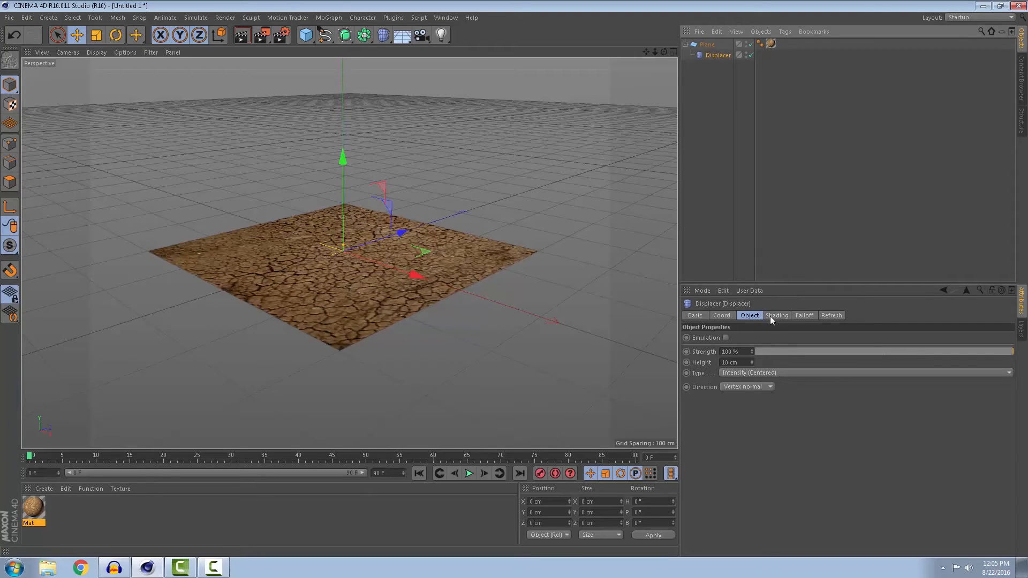
Step: Load bumpmap.png as the Displacer's shader so the plane shows raised cracked ground
left_click(777, 314)
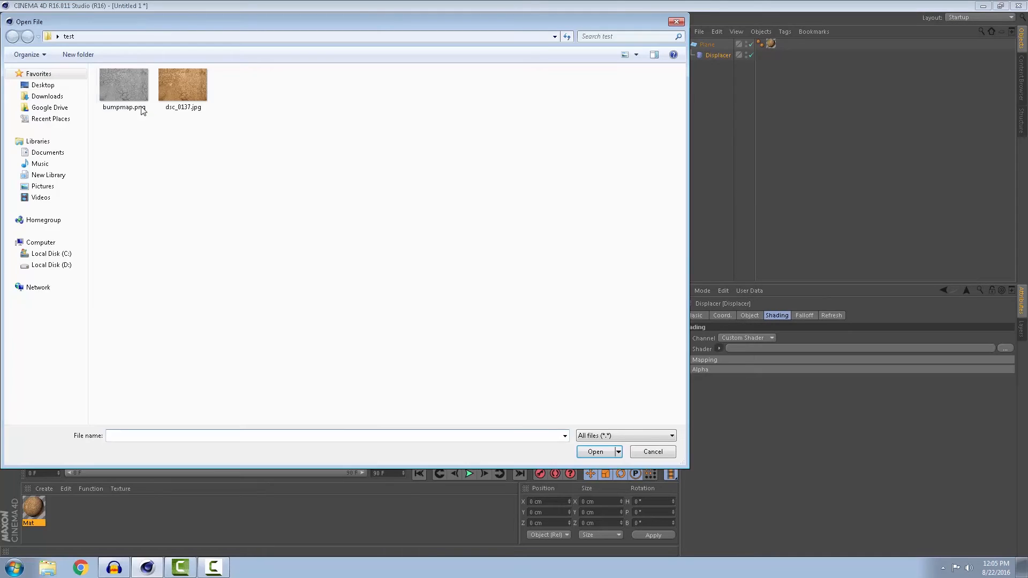
left_click(125, 83)
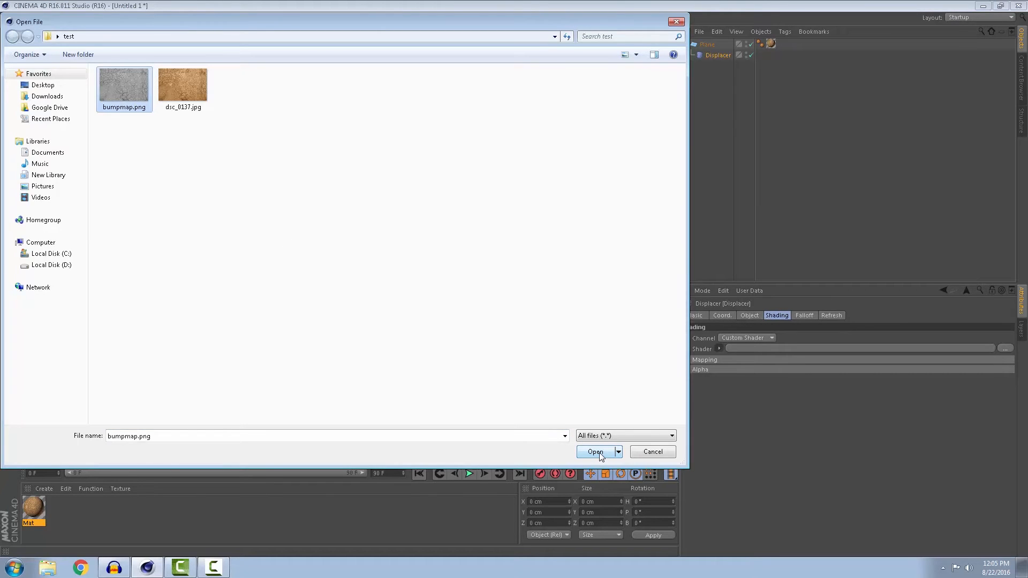
left_click(595, 452)
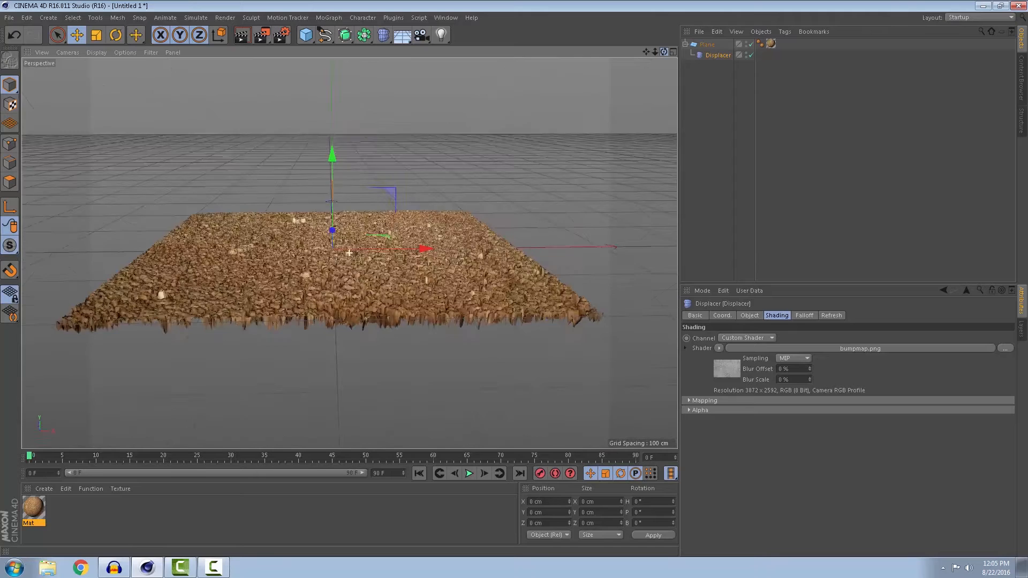
left_click(708, 44)
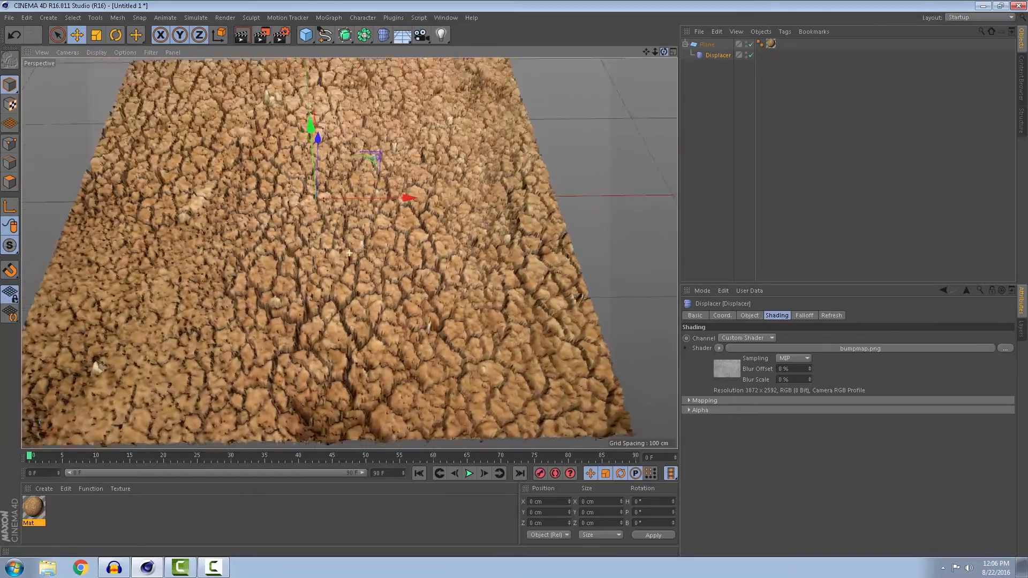
Step: Lower the Displacer height from 10 cm to 2 cm for shallower cracks
left_click(750, 315)
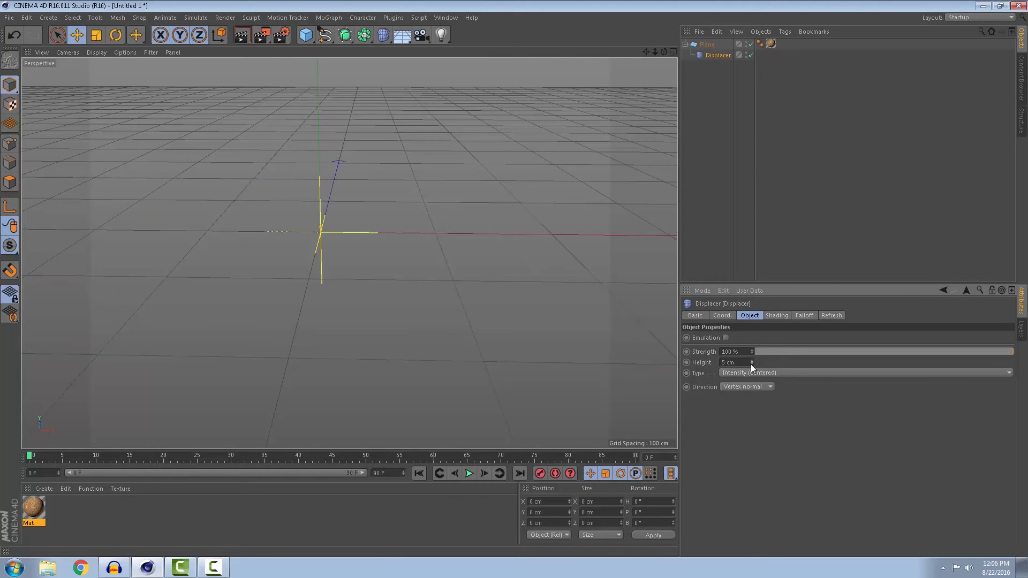
left_click(752, 362)
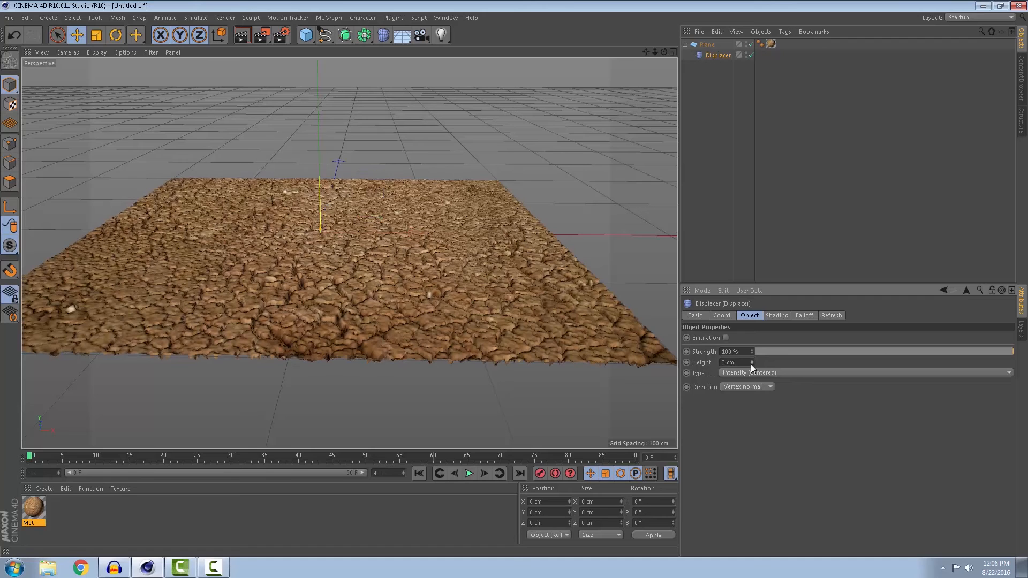
left_click(751, 364)
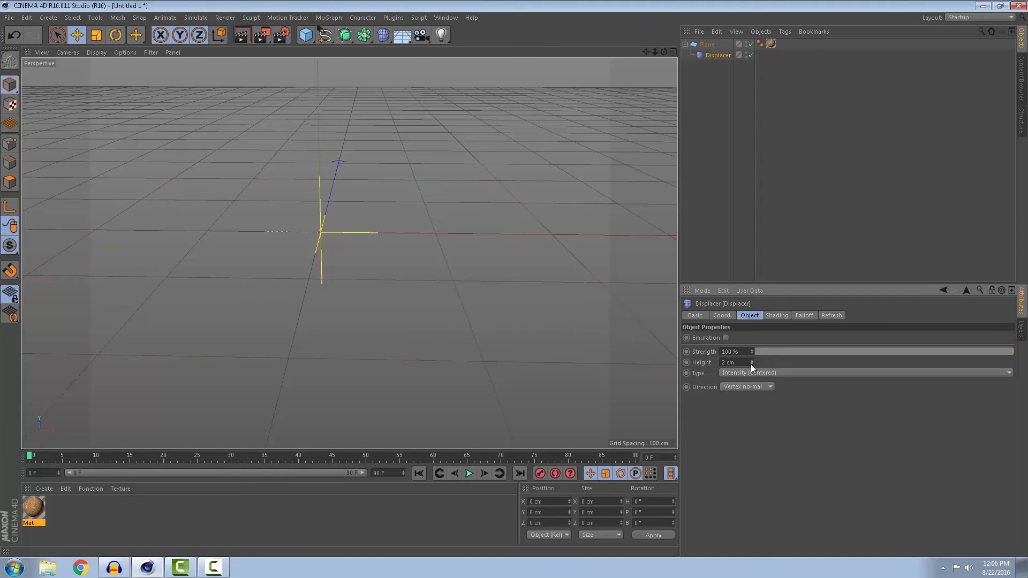